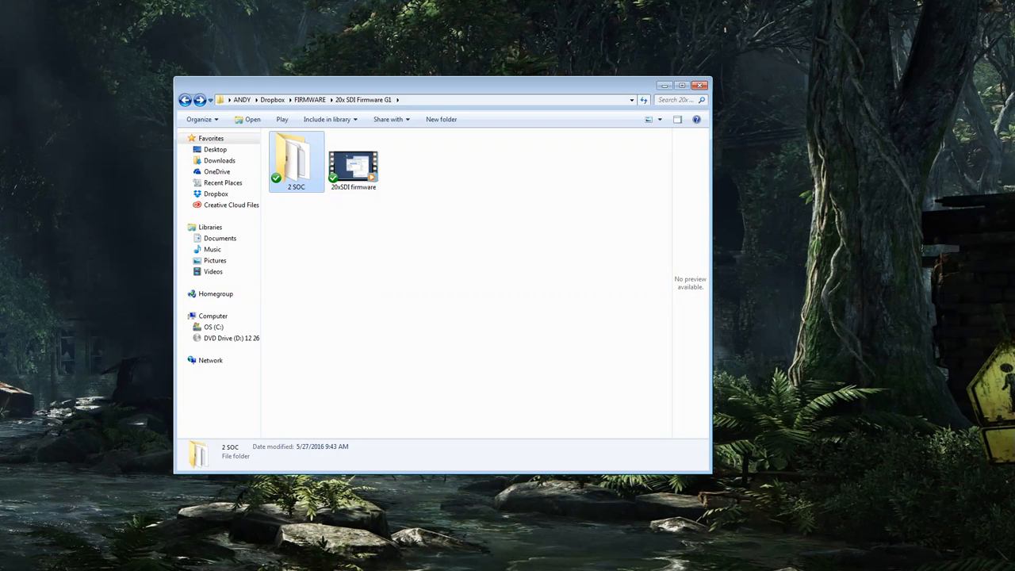
mouse_move(161, 91)
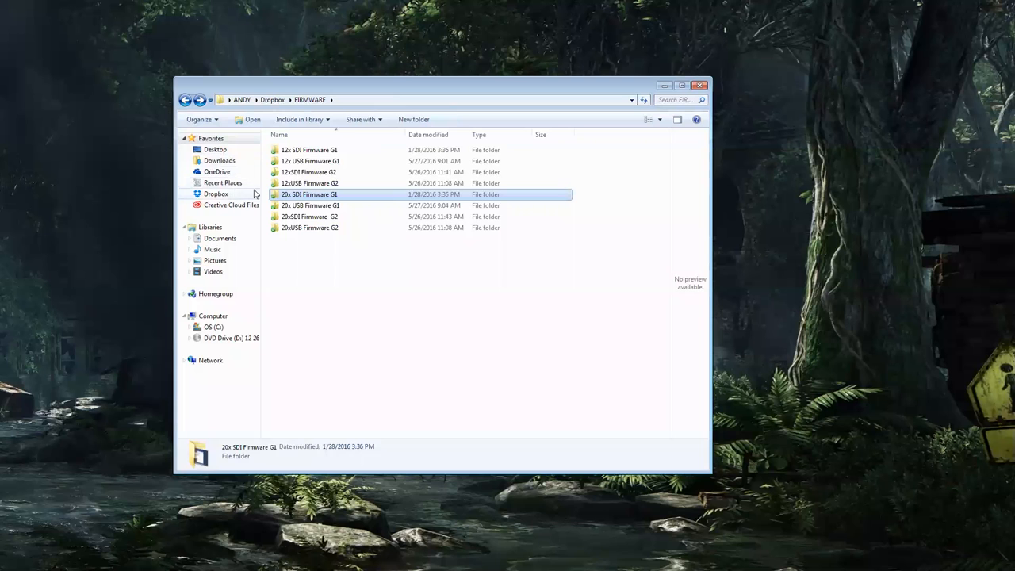
Highlight the 20x SDI Firmware G1 folder in the FIRMWARE folder listing
left_click(309, 205)
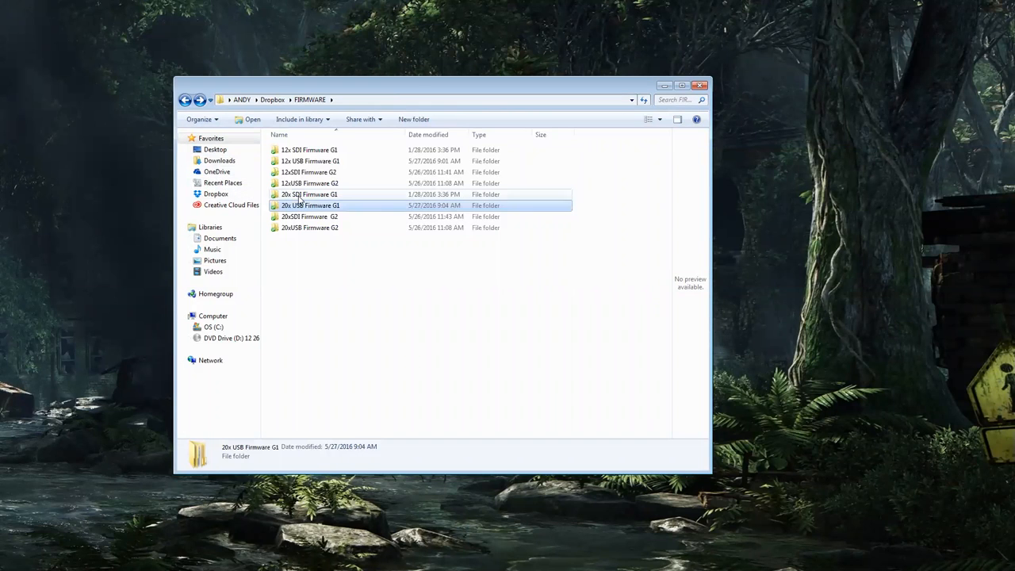
left_click(308, 194)
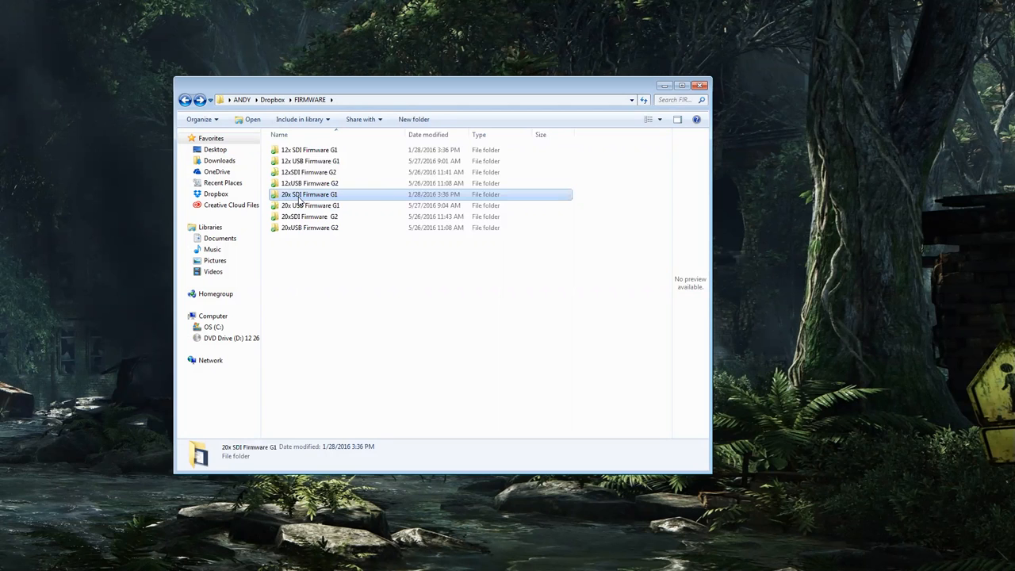
mouse_move(290, 196)
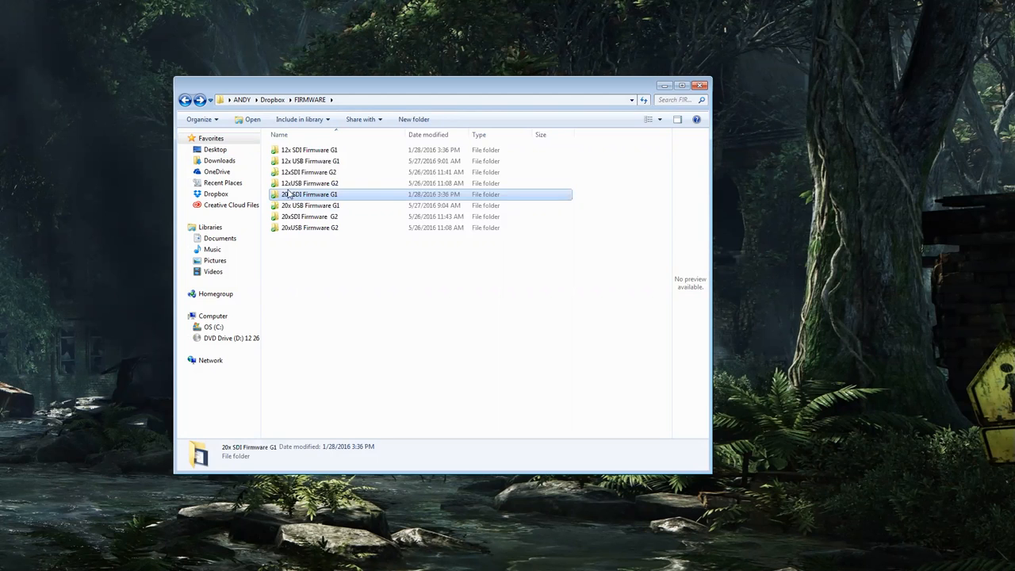
mouse_move(309, 194)
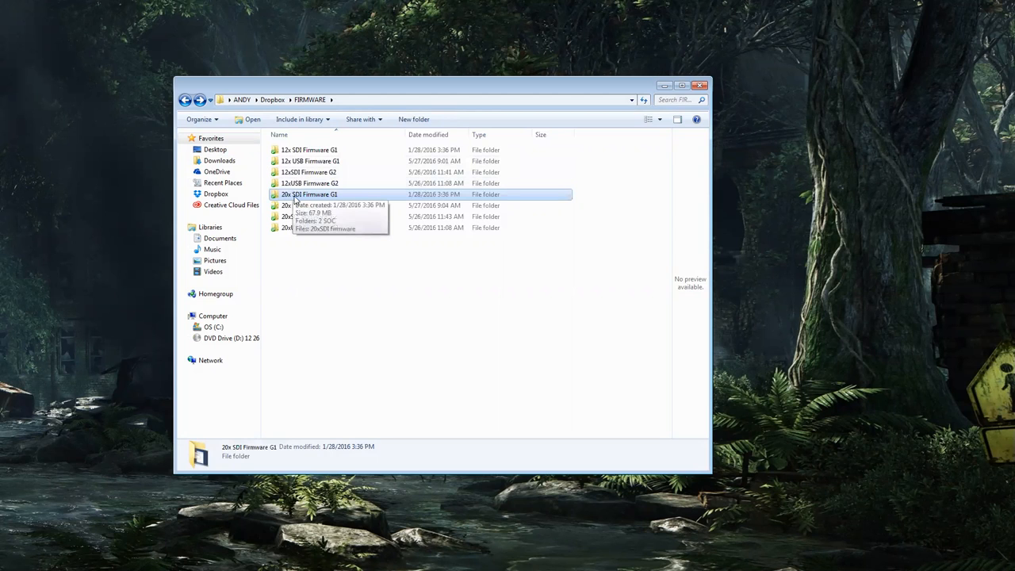
mouse_move(311, 198)
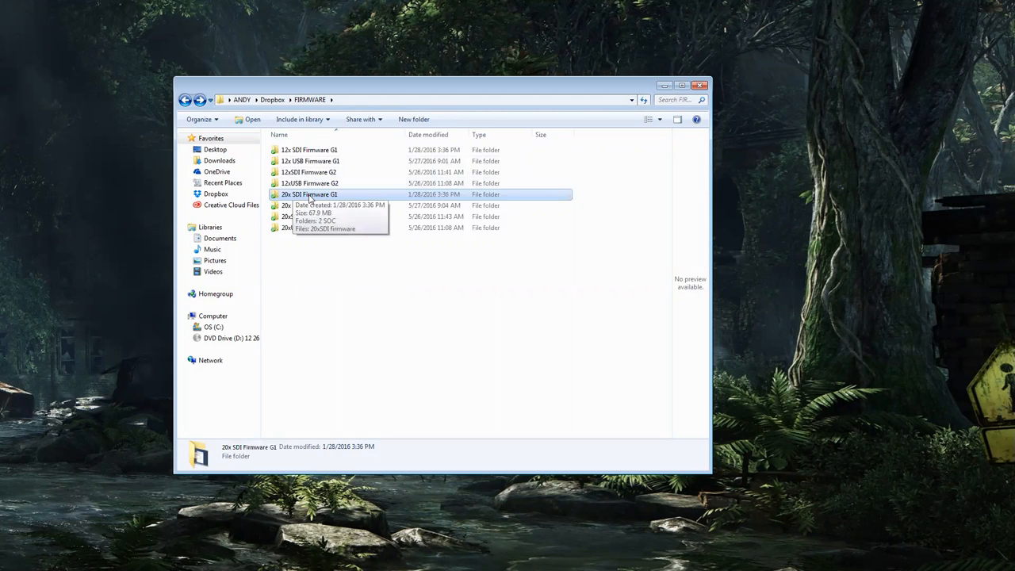
Launch upgrade.exe from 20x SDI Firmware G1, search, and select camera 192.168.111.87
double_click(309, 194)
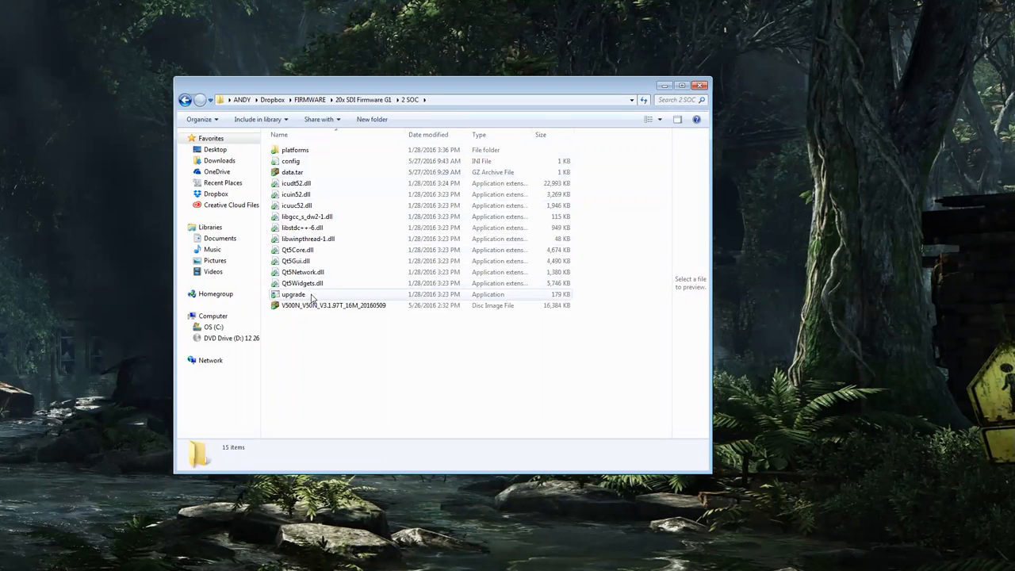
double_click(292, 294)
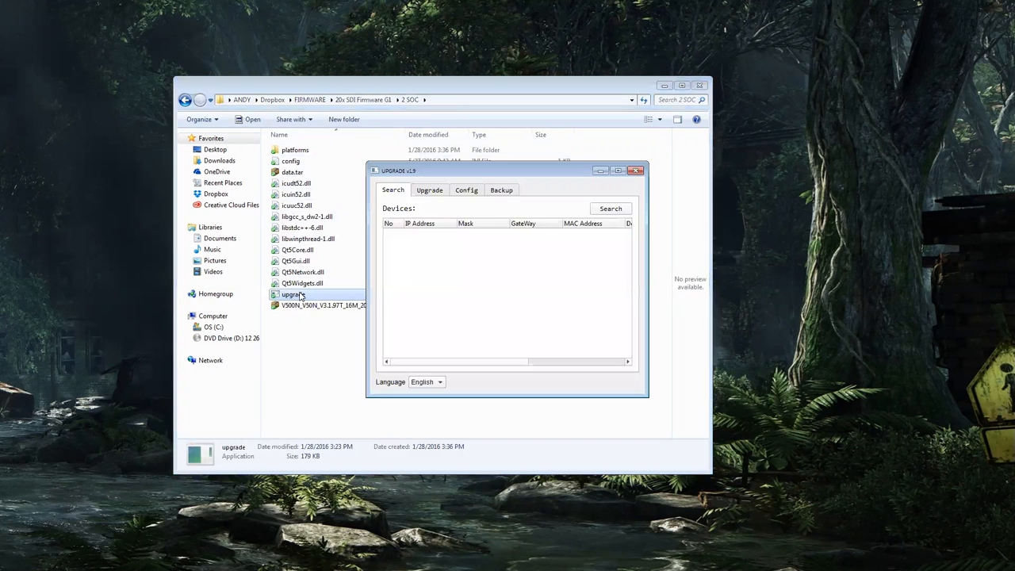
left_click(610, 209)
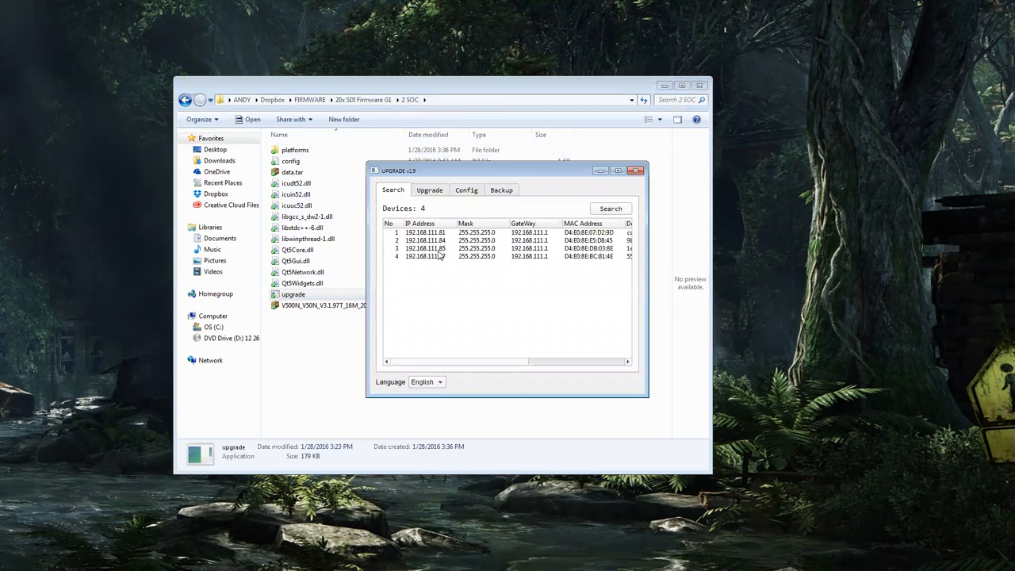
left_click(429, 256)
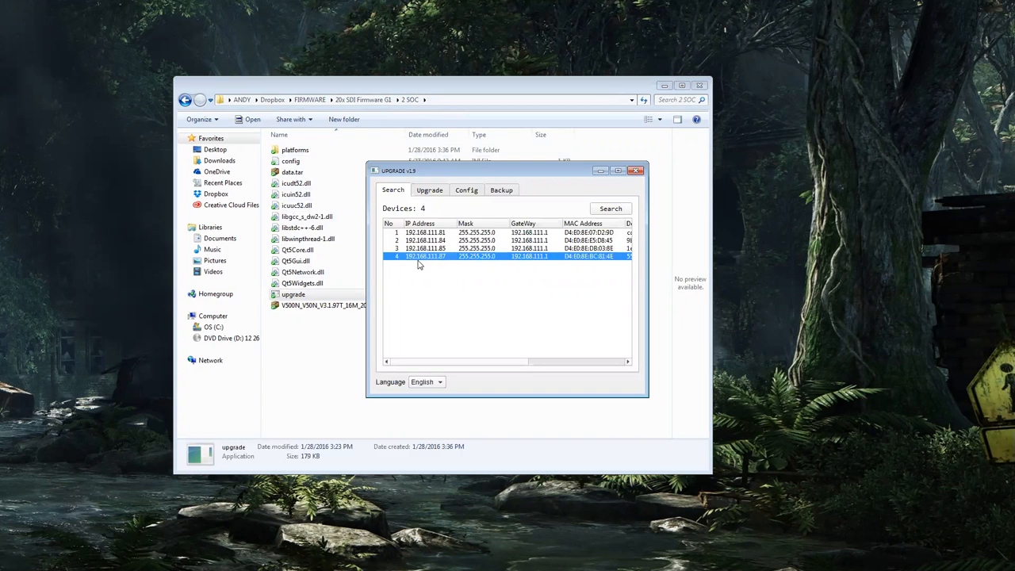
mouse_move(430, 262)
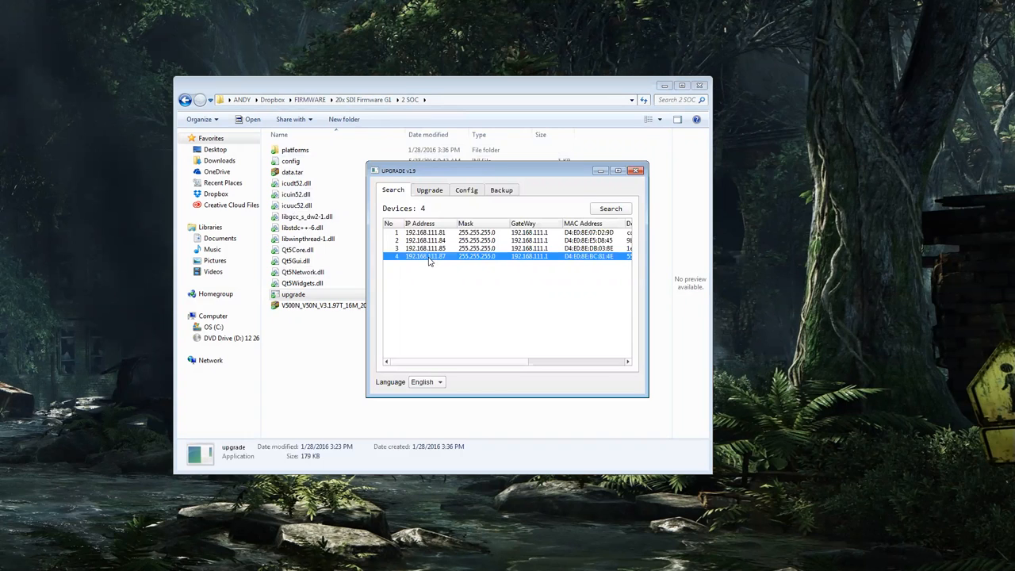
mouse_move(442, 259)
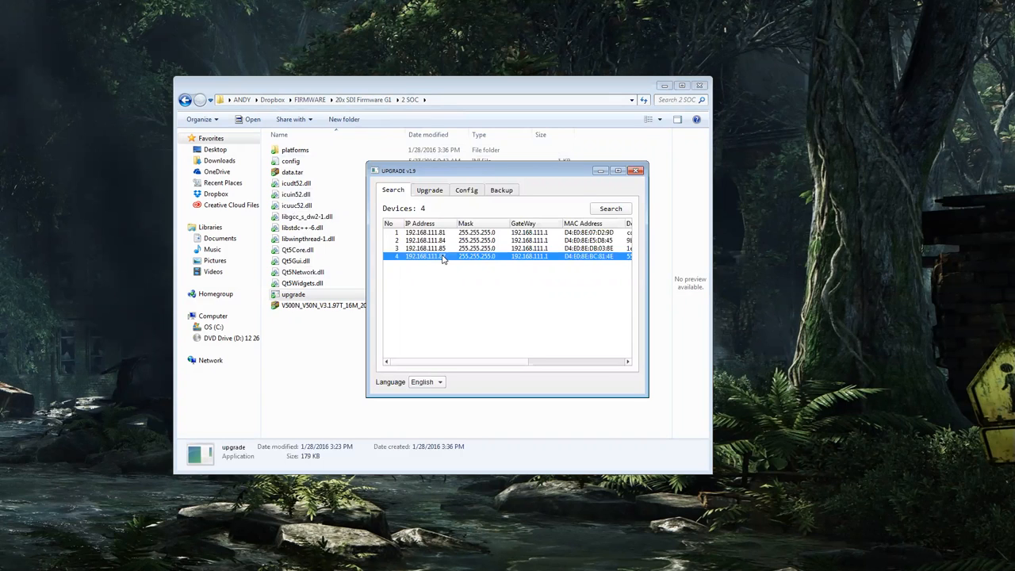
Back up camera 192.168.111.87's settings and dismiss the Backup Success message
right_click(442, 256)
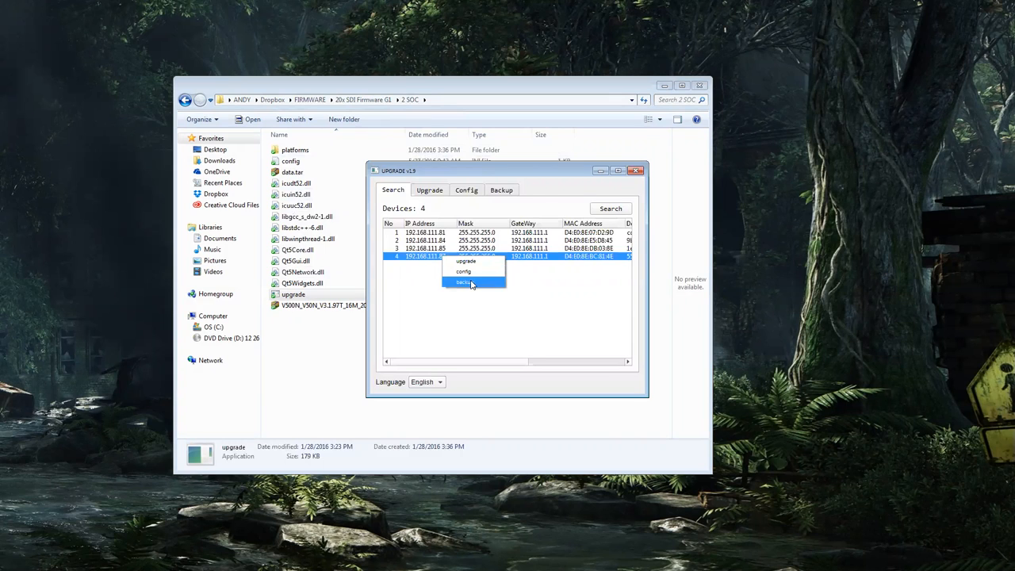
left_click(463, 283)
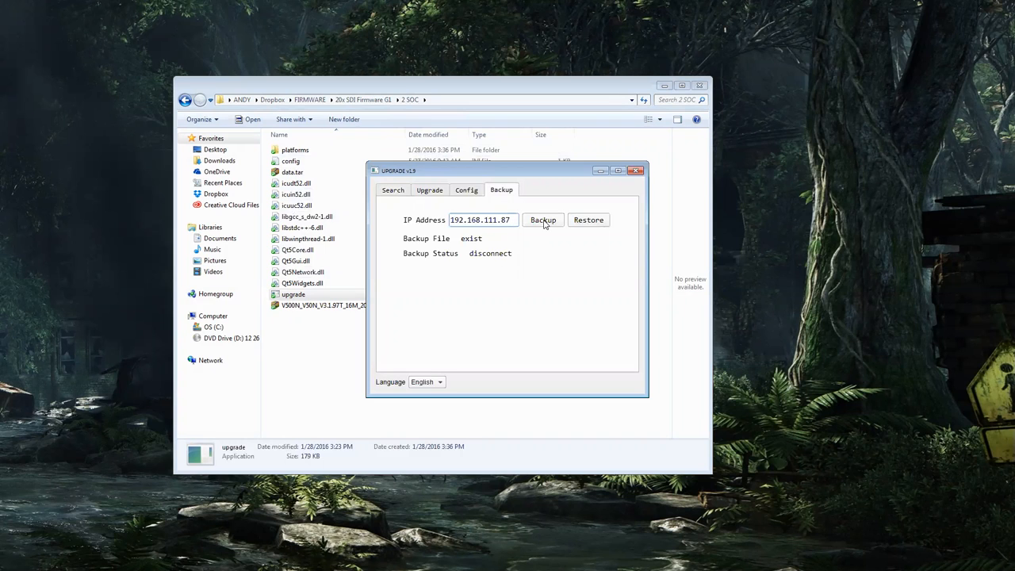
left_click(543, 220)
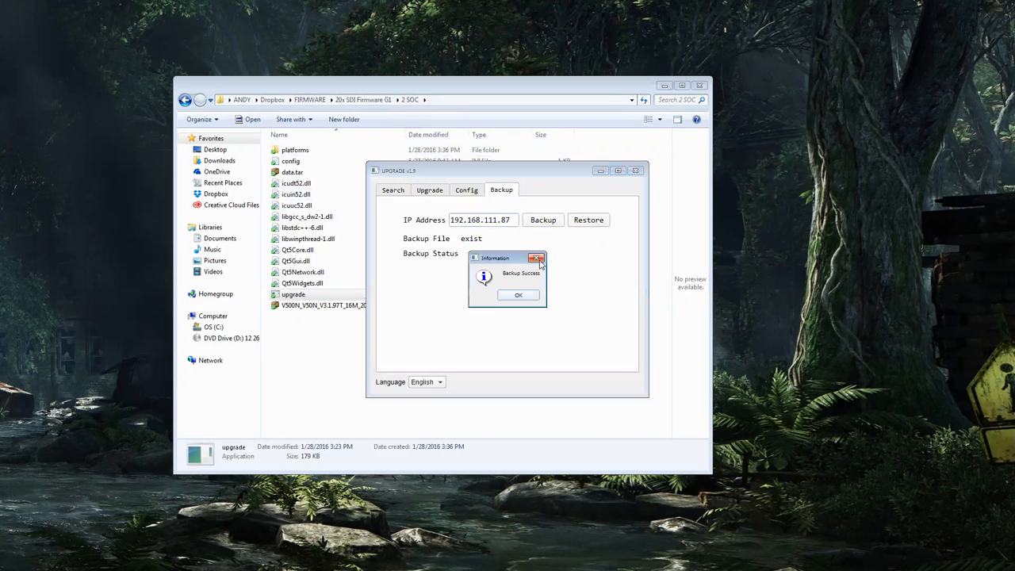
left_click(519, 294)
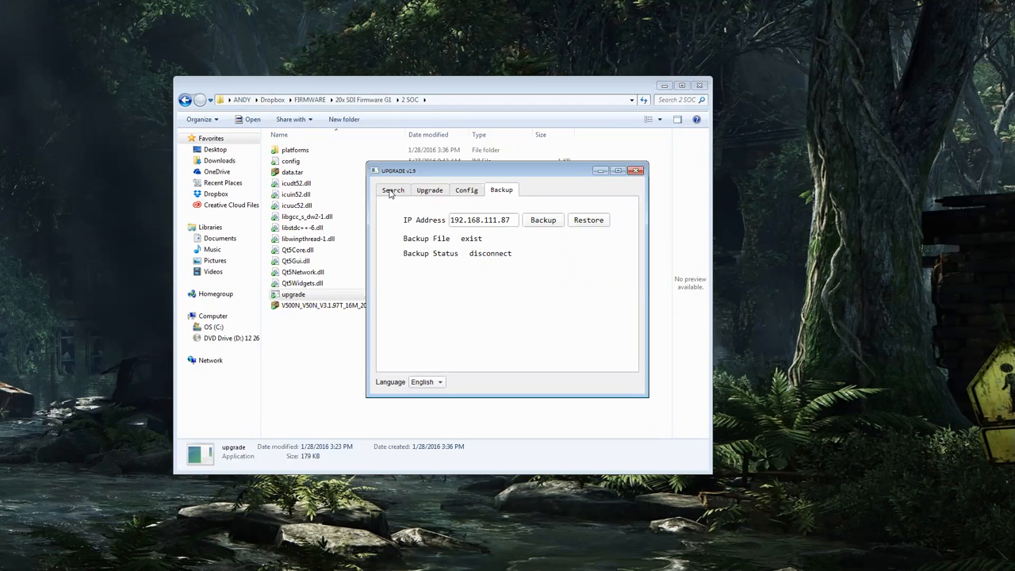
Choose upgrade for camera 192.168.111.87 from the Search tab's device list
left_click(392, 190)
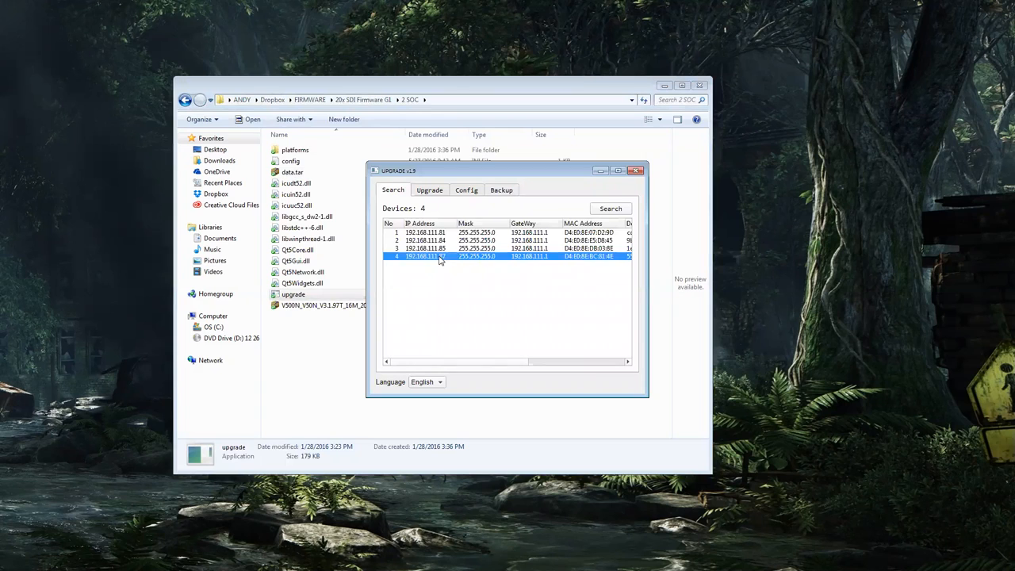
right_click(440, 256)
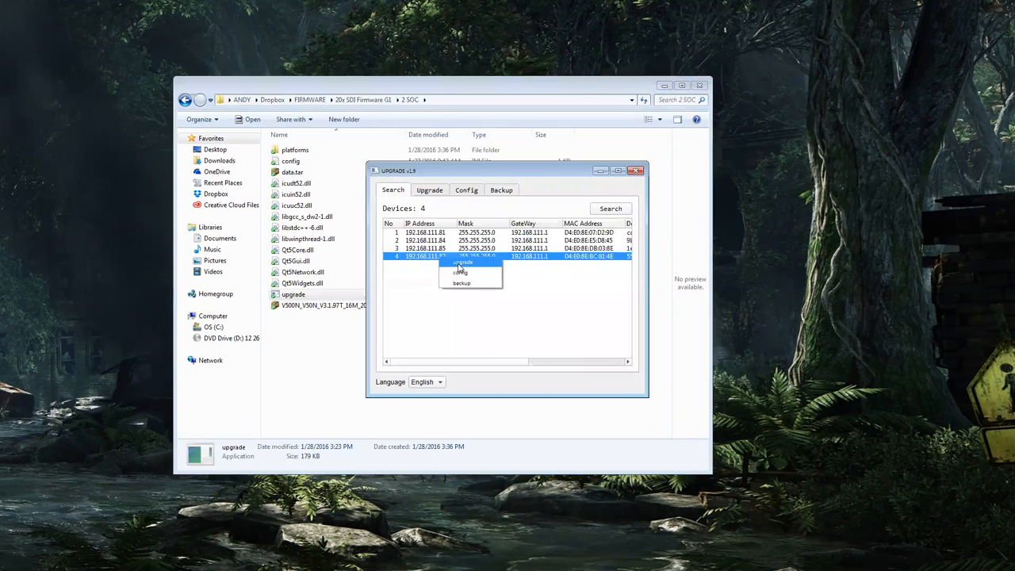
left_click(463, 262)
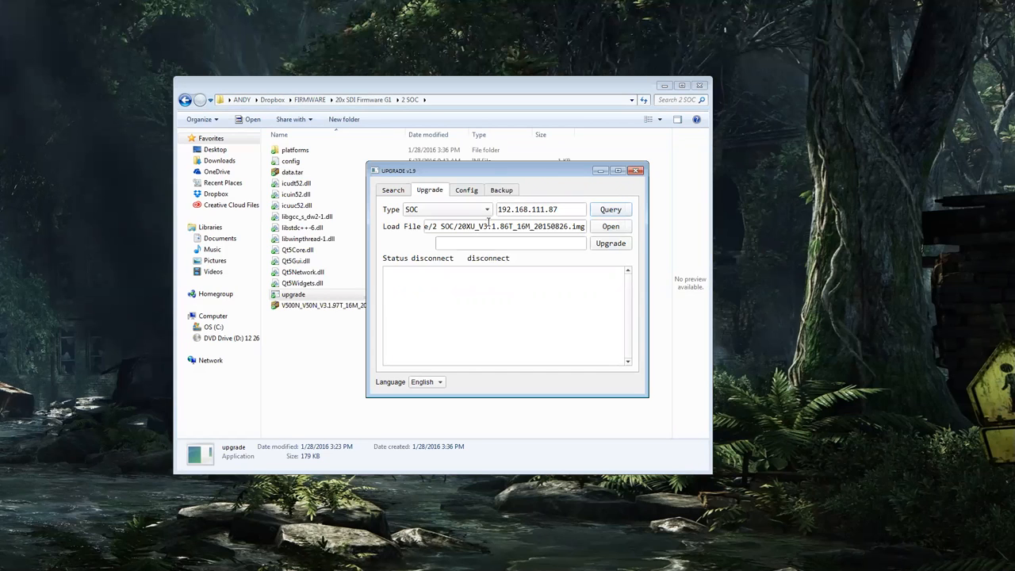
Set upgrade type MTD and load the V500N_V50N_V3.1.97T_16M_20160509.img firmware image
left_click(486, 210)
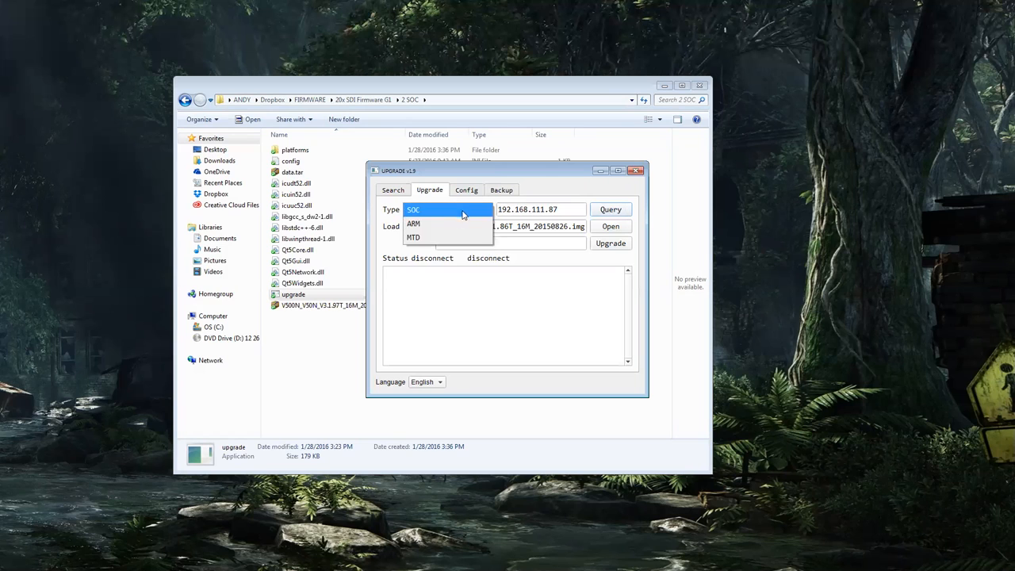
left_click(413, 237)
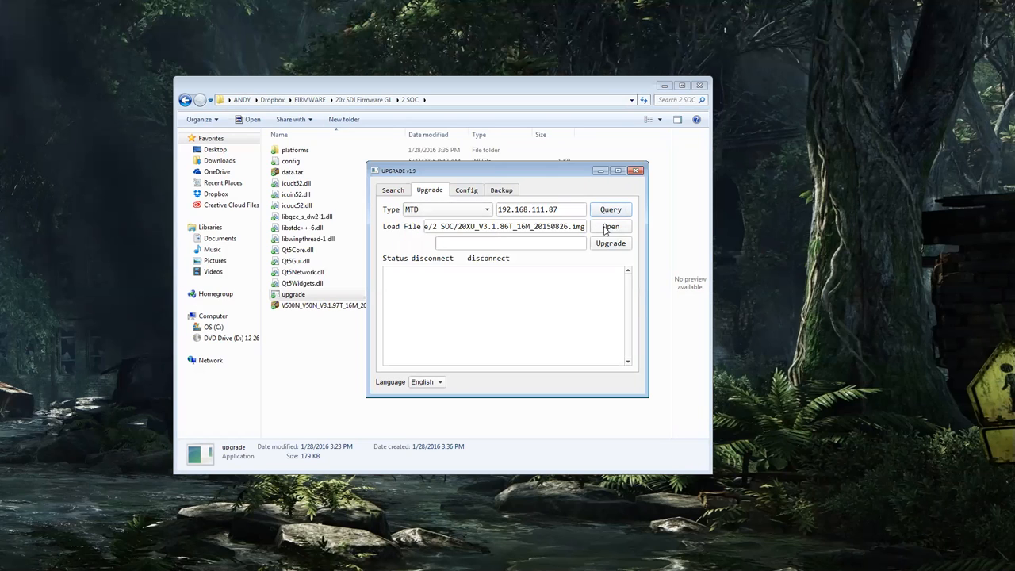
left_click(610, 226)
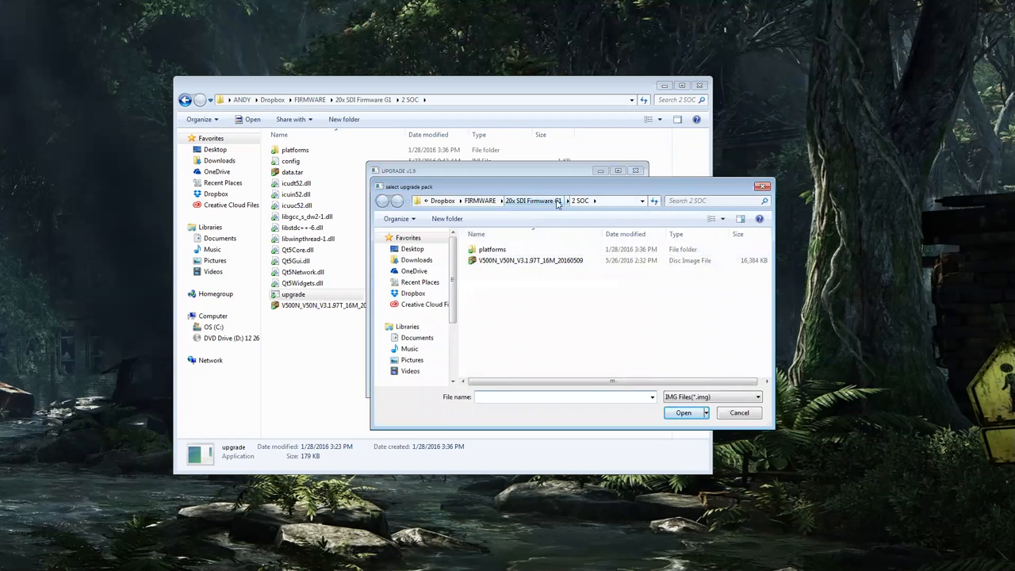
left_click(529, 260)
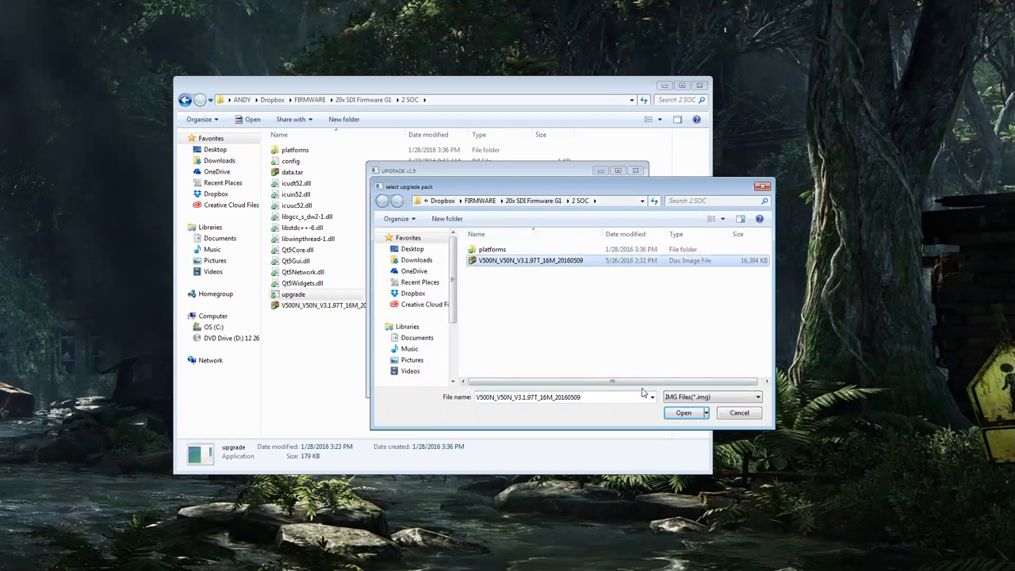
left_click(684, 412)
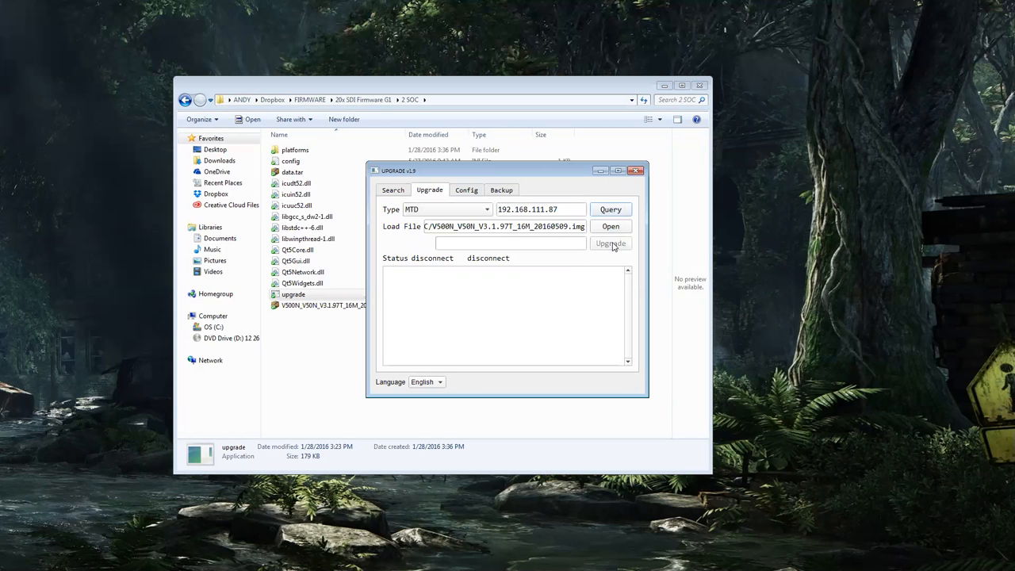
Run the firmware upgrade to 100% and dismiss the Upgrade Success message
left_click(610, 210)
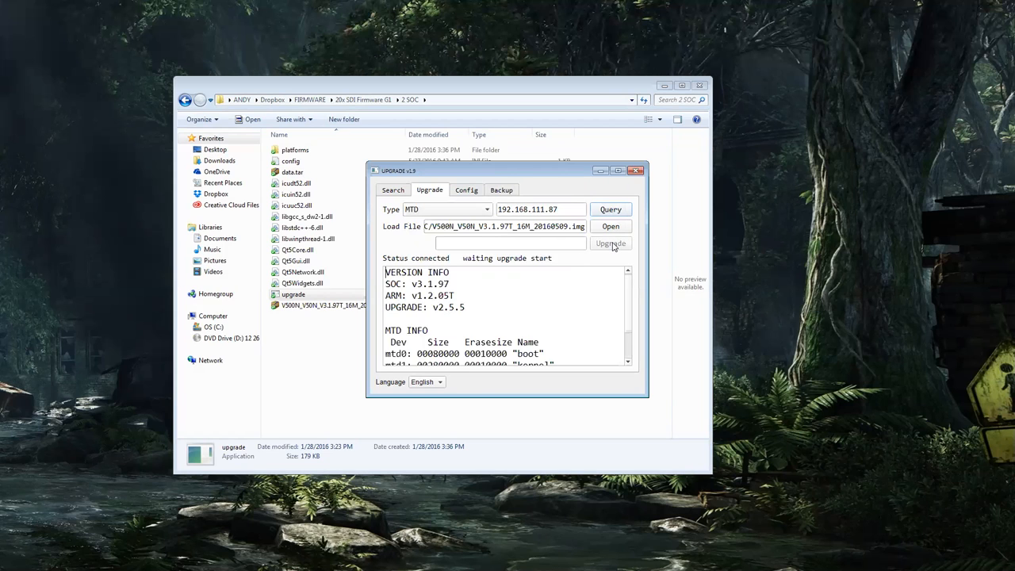
left_click(611, 244)
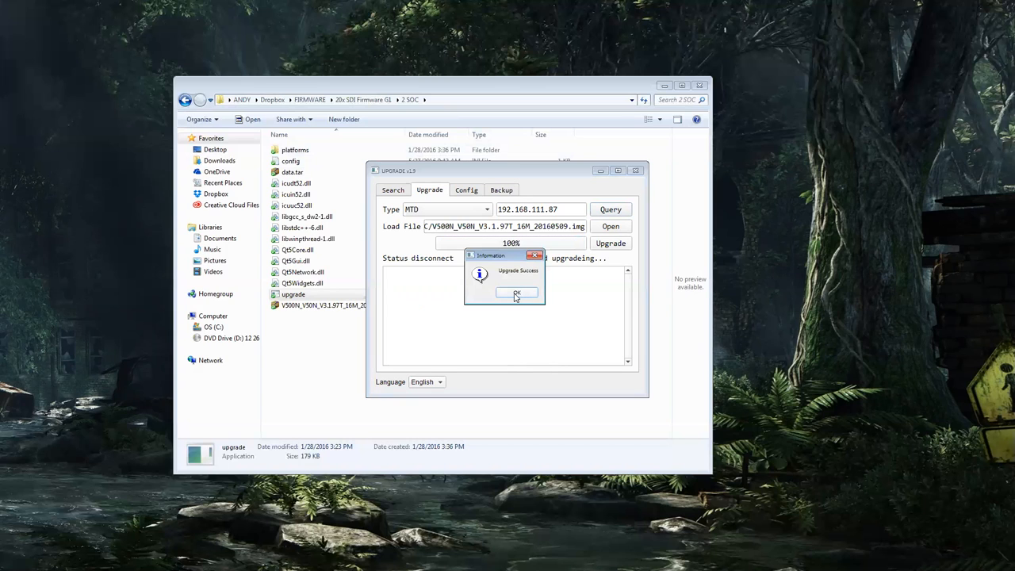
left_click(517, 293)
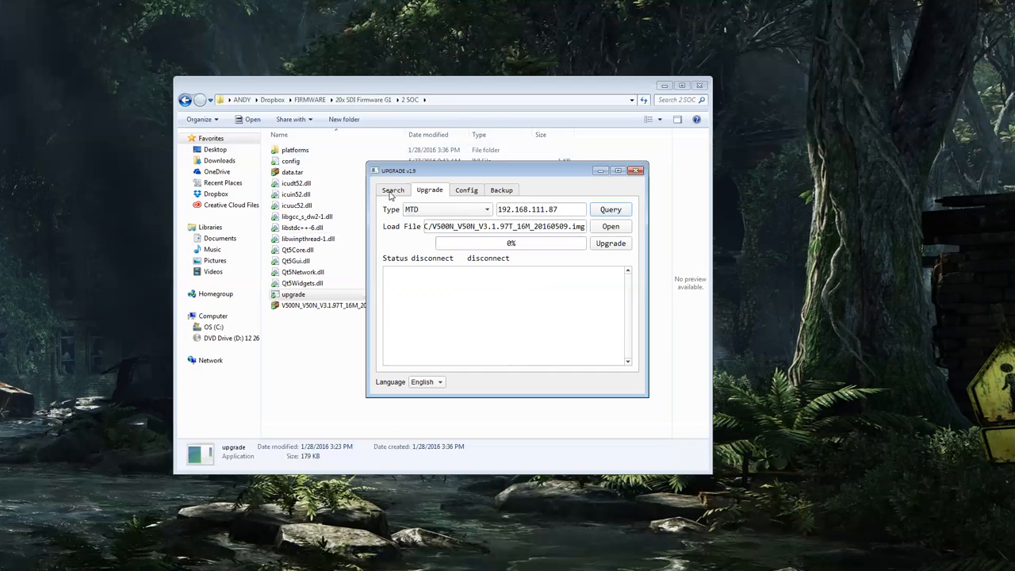
Set static IP 192.168.111.87, mask 255.255.255.0, gateway 192.168.111.1 on the camera
left_click(392, 189)
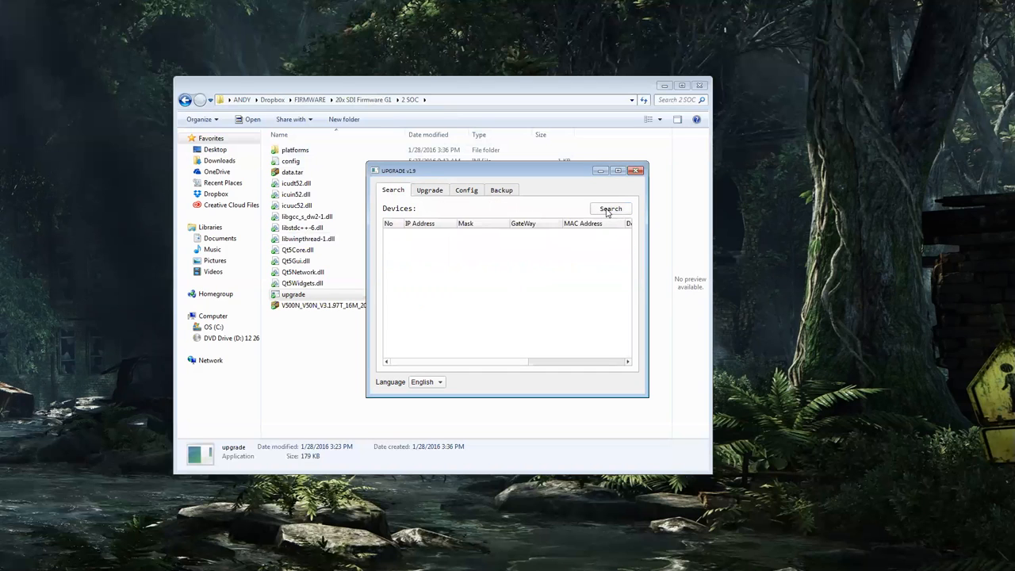
left_click(610, 208)
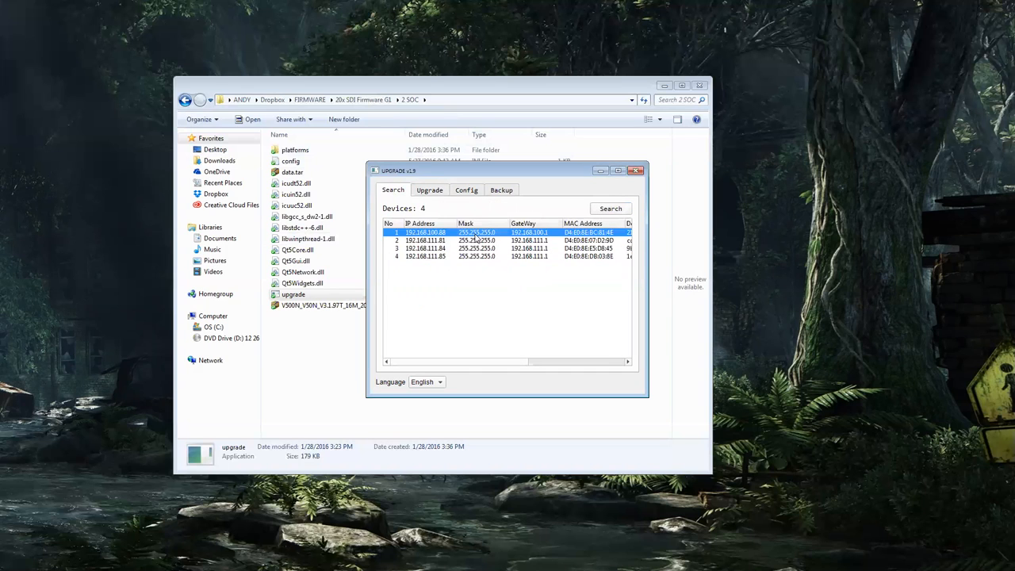
left_click(467, 190)
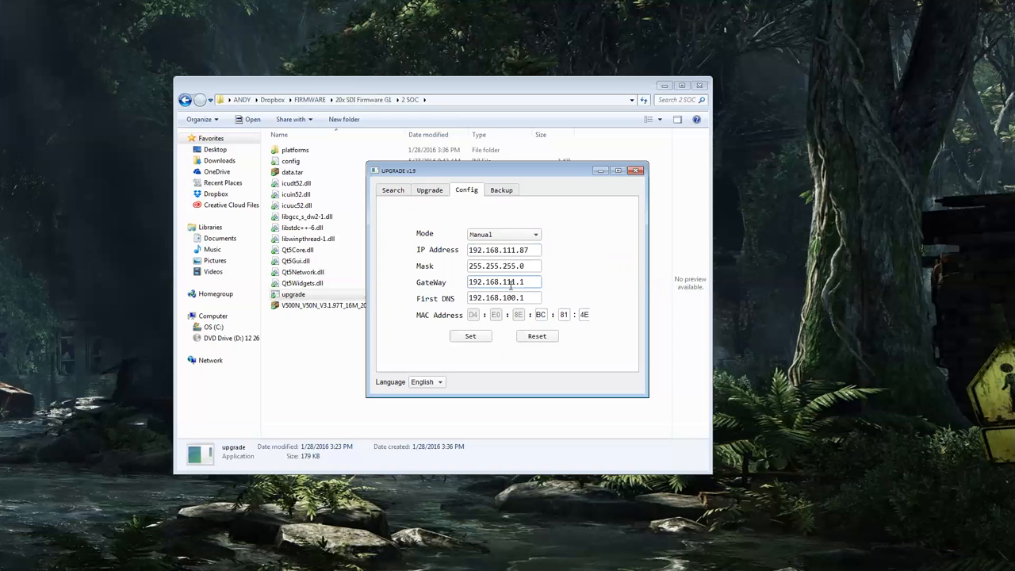
left_click(470, 335)
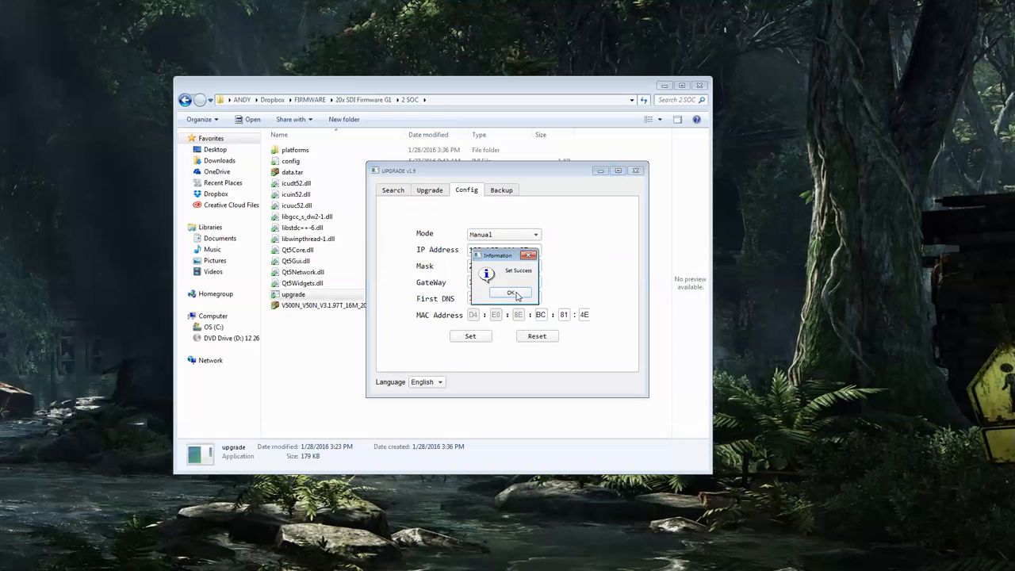
left_click(511, 293)
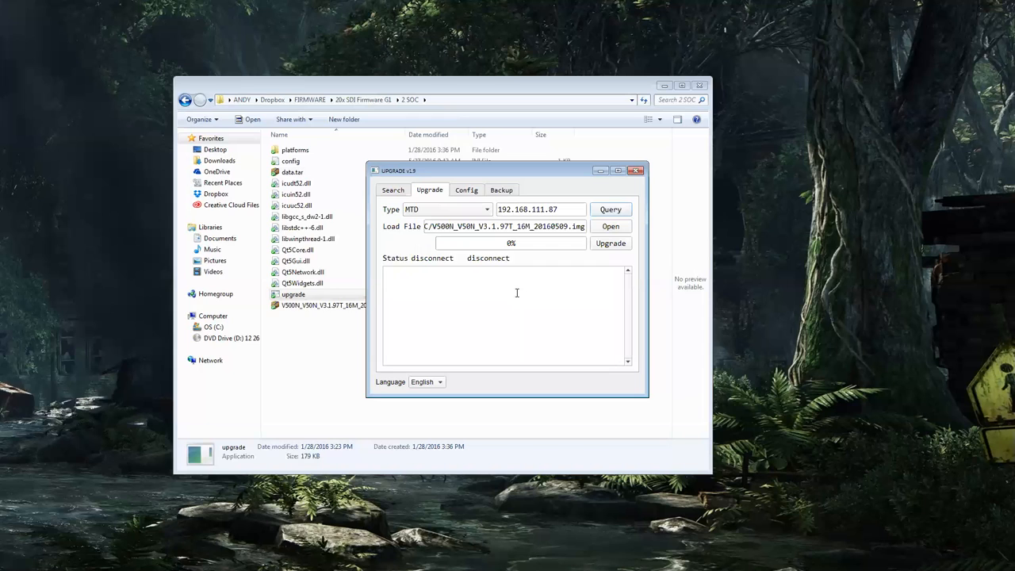
mouse_move(511, 295)
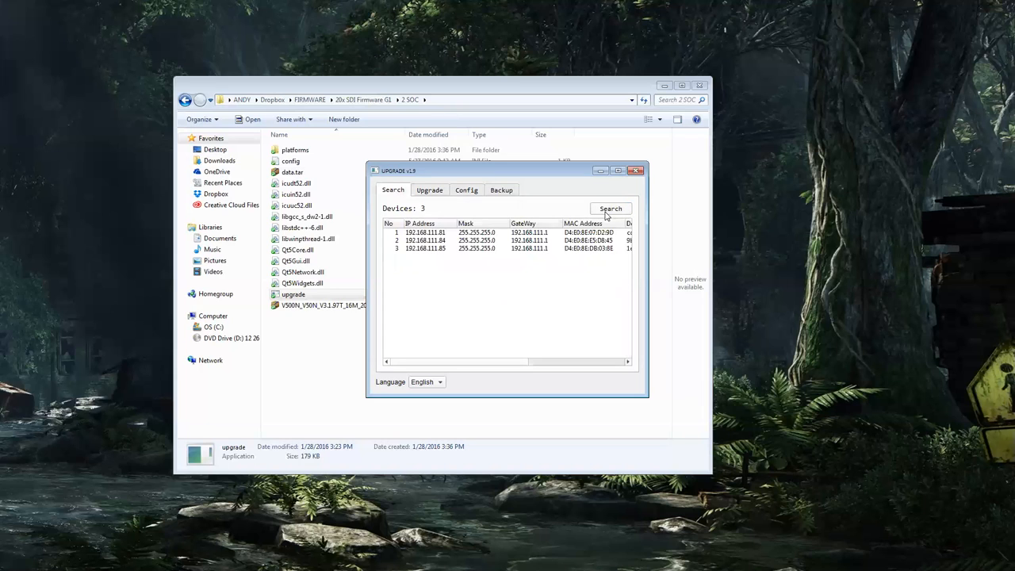
Search repeatedly until the four devices including 192.168.111.87 are listed
left_click(611, 208)
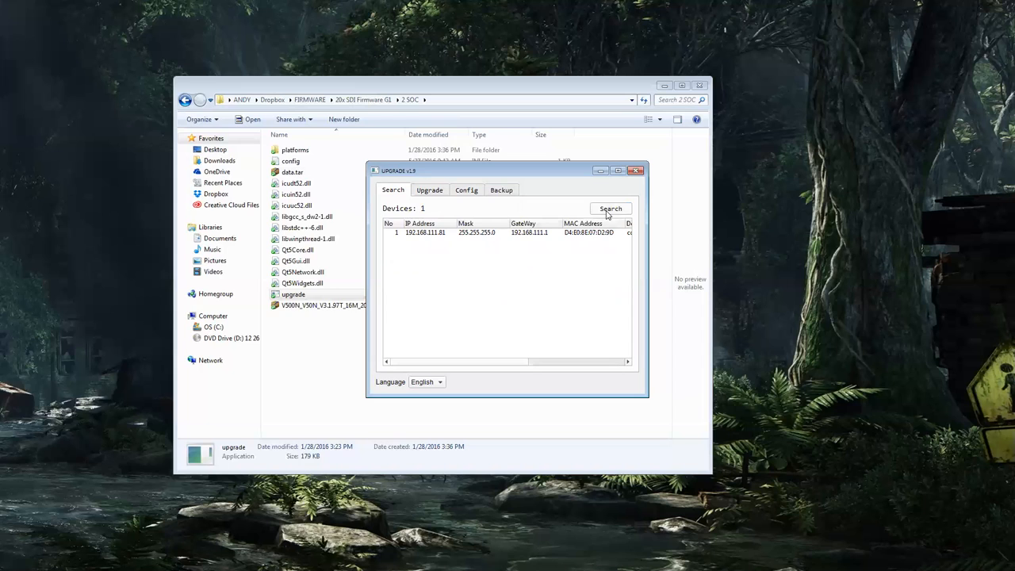
left_click(611, 208)
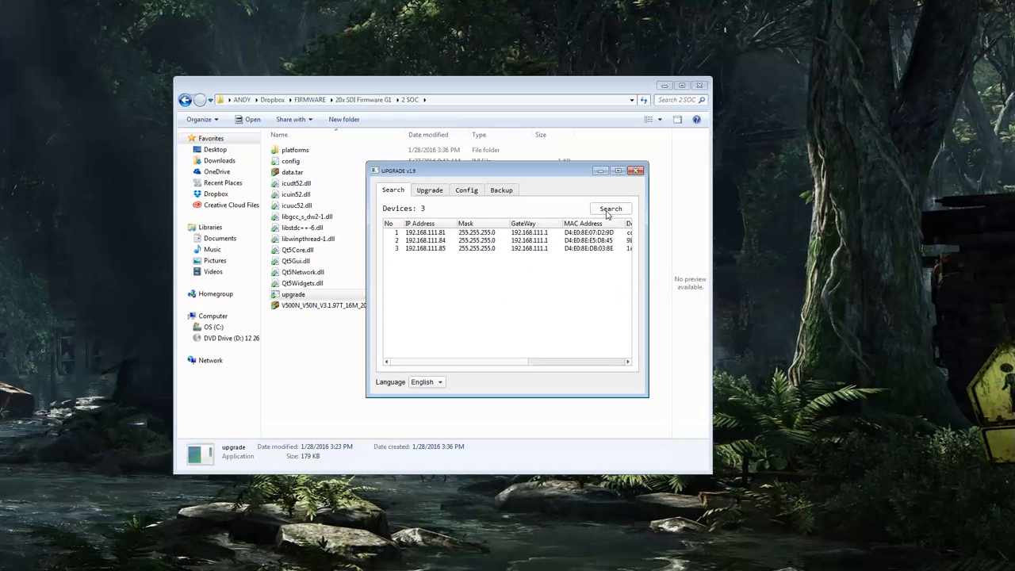
left_click(611, 208)
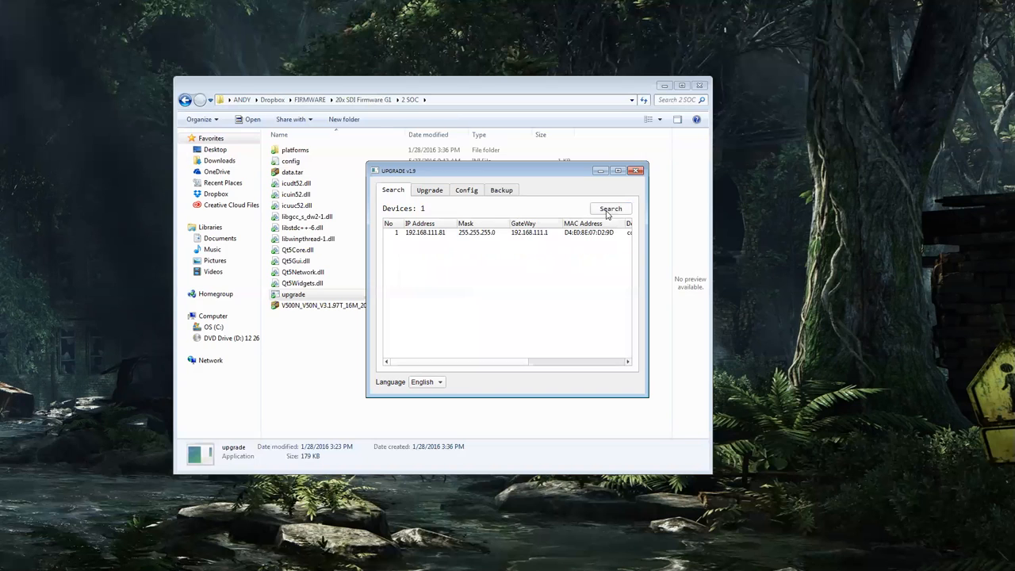
left_click(610, 209)
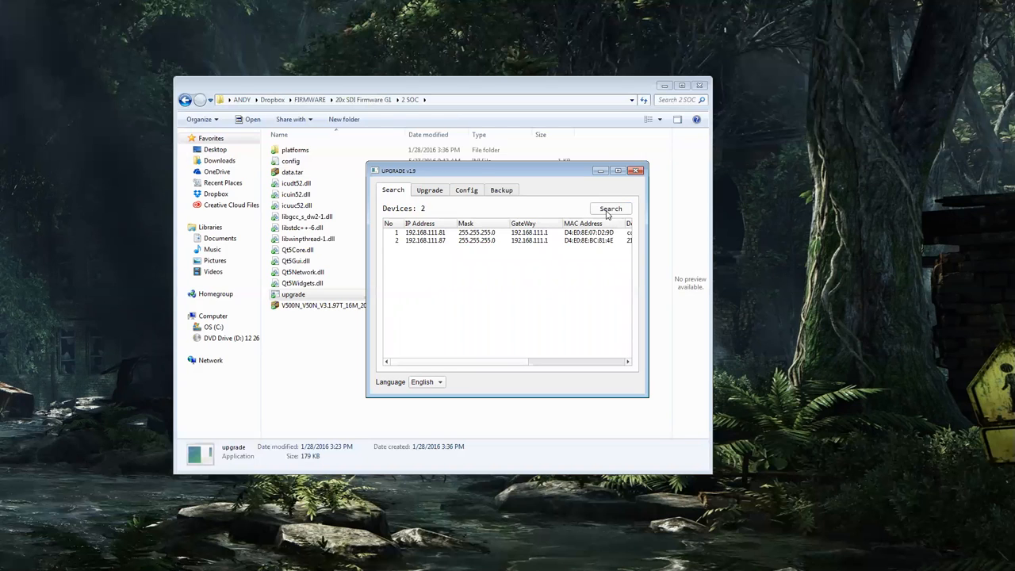
left_click(611, 209)
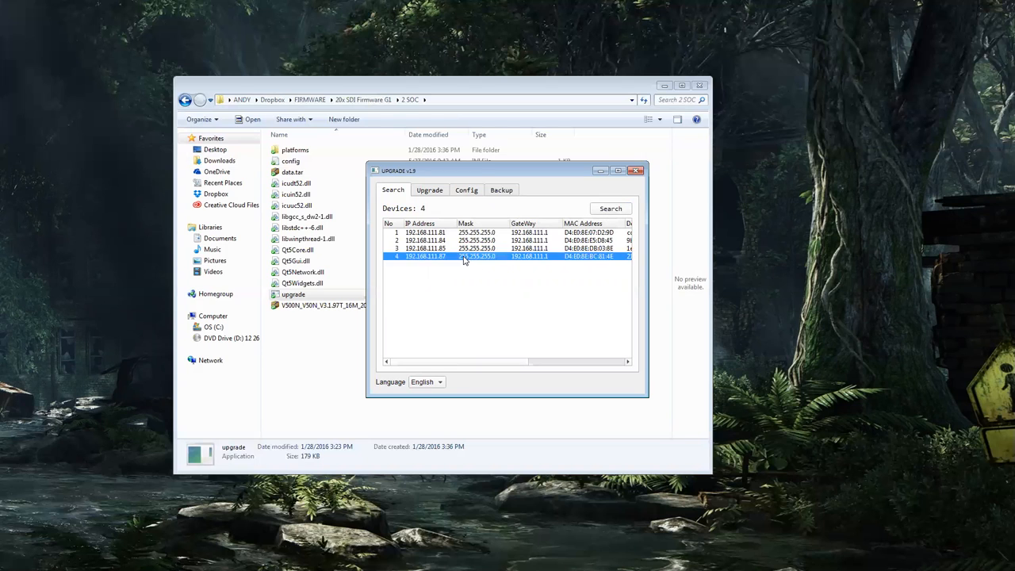
mouse_move(438, 260)
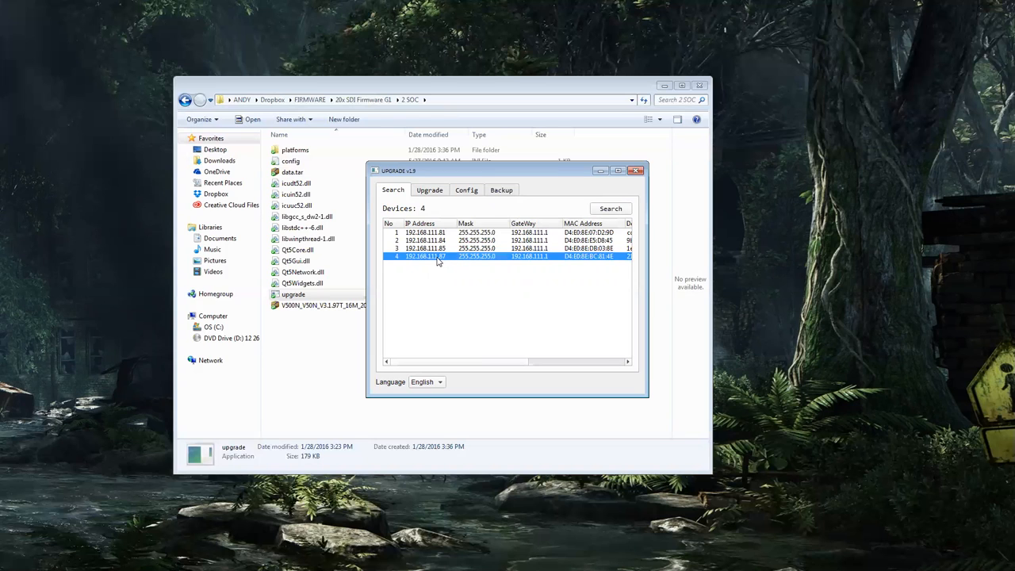
mouse_move(603, 216)
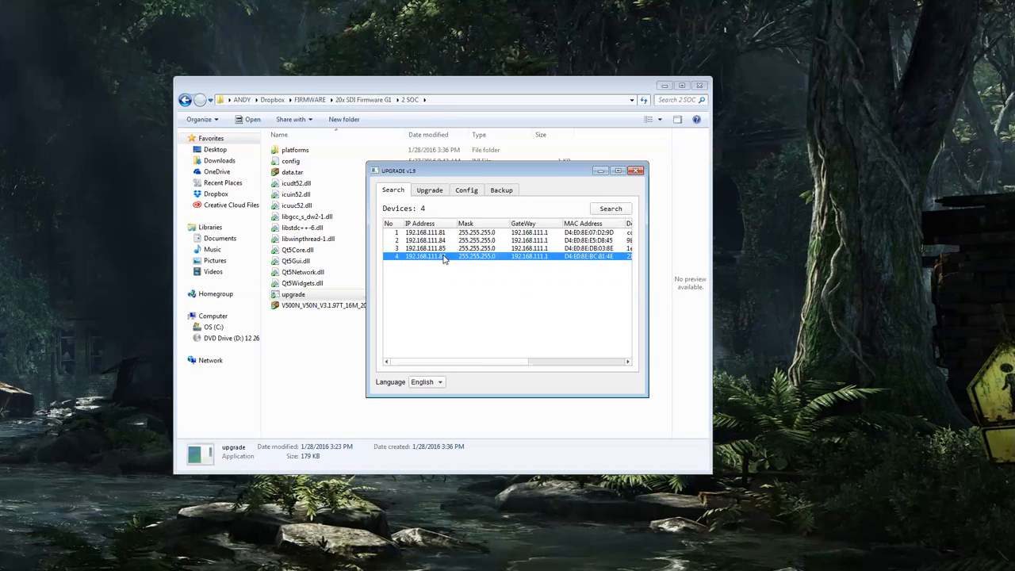
Restore the saved backup onto camera 192.168.111.87, then return to the device list
right_click(444, 256)
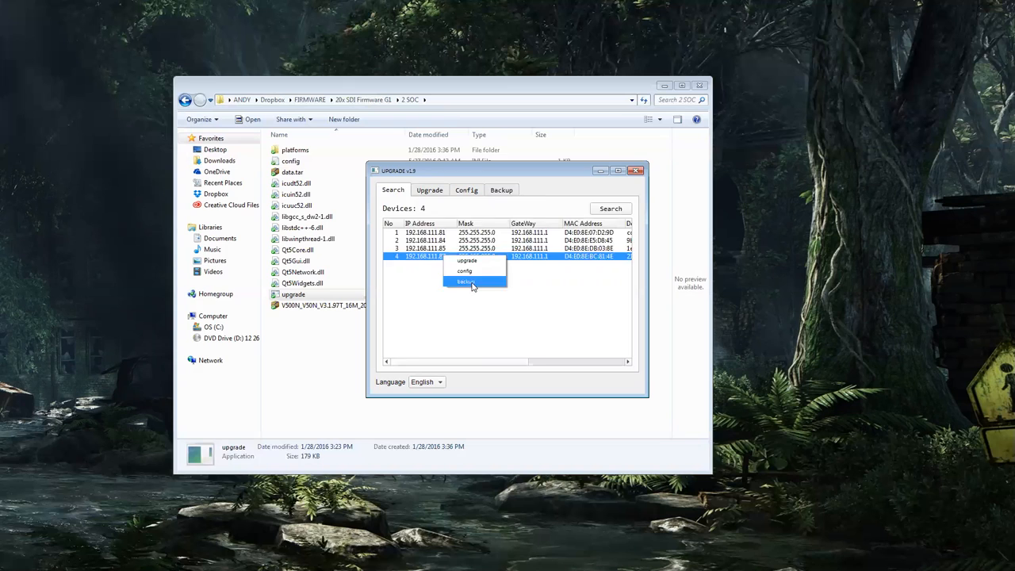
left_click(466, 281)
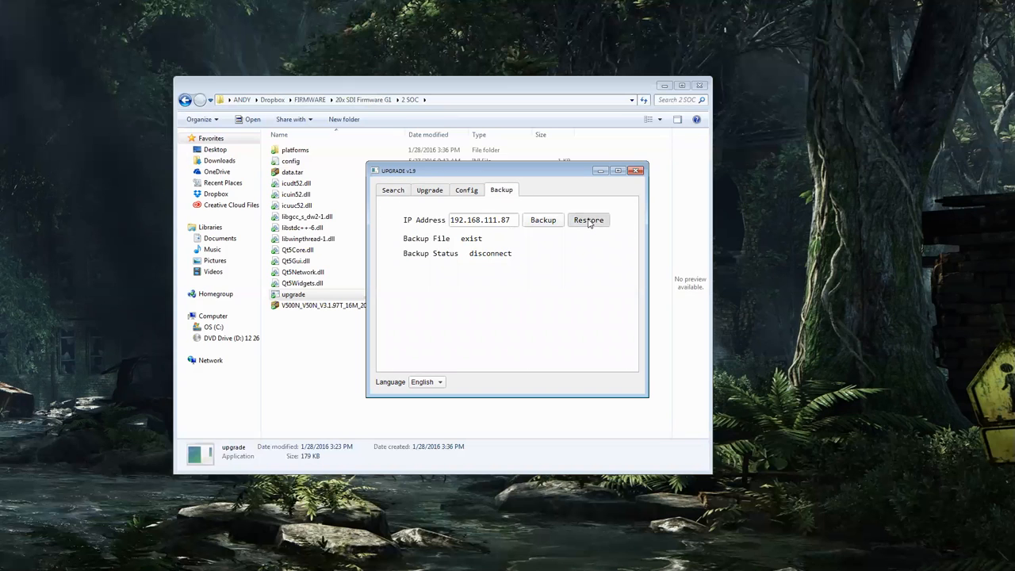
left_click(589, 219)
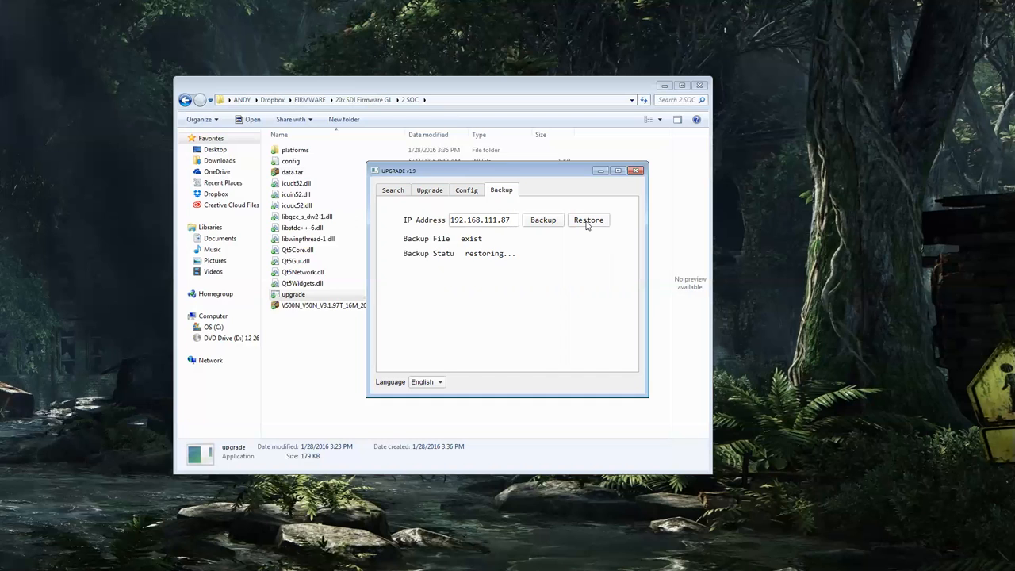
left_click(393, 189)
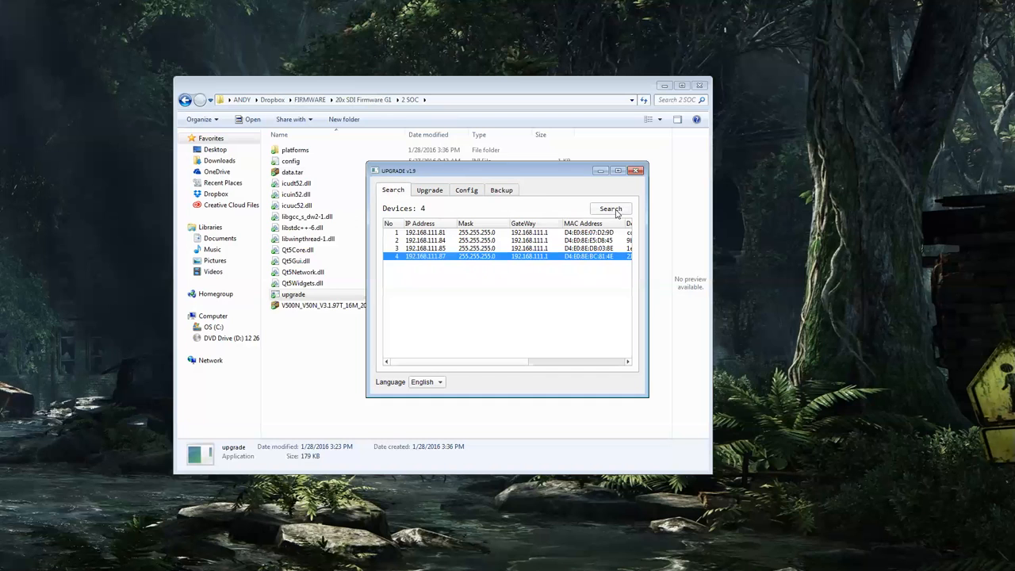
Search repeatedly until camera 192.168.111.87 reappears after the restore
left_click(611, 209)
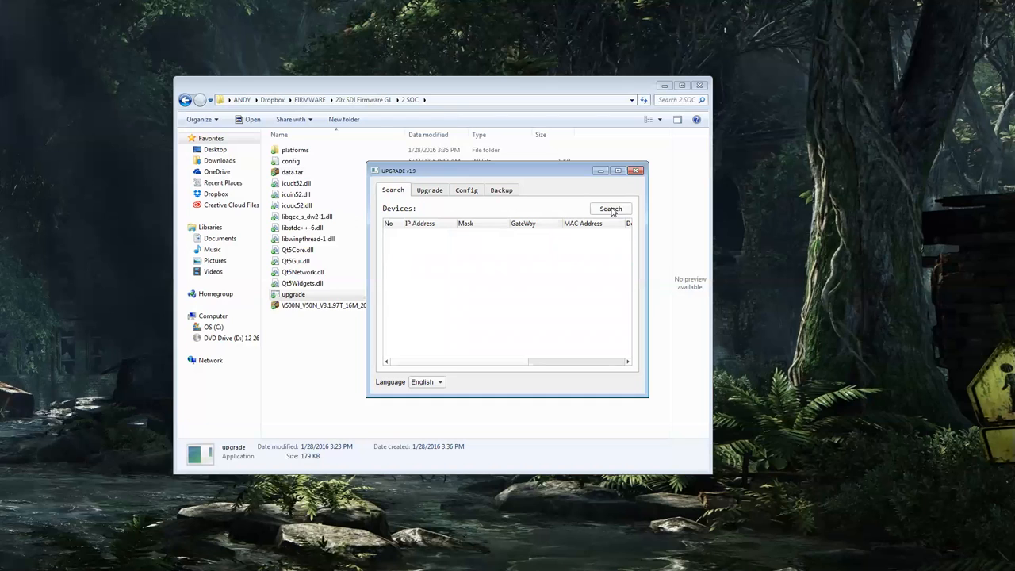
left_click(609, 208)
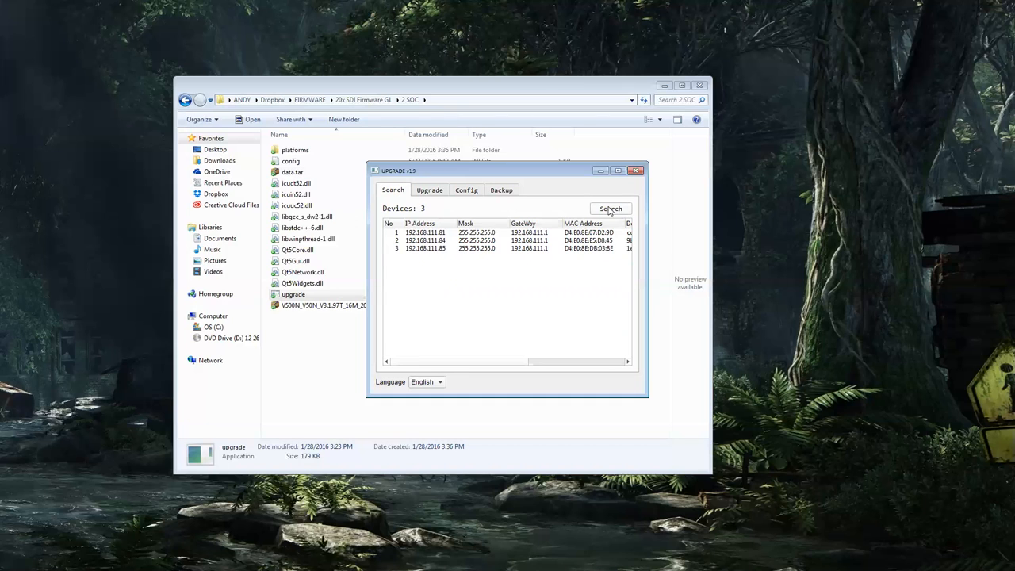
left_click(610, 208)
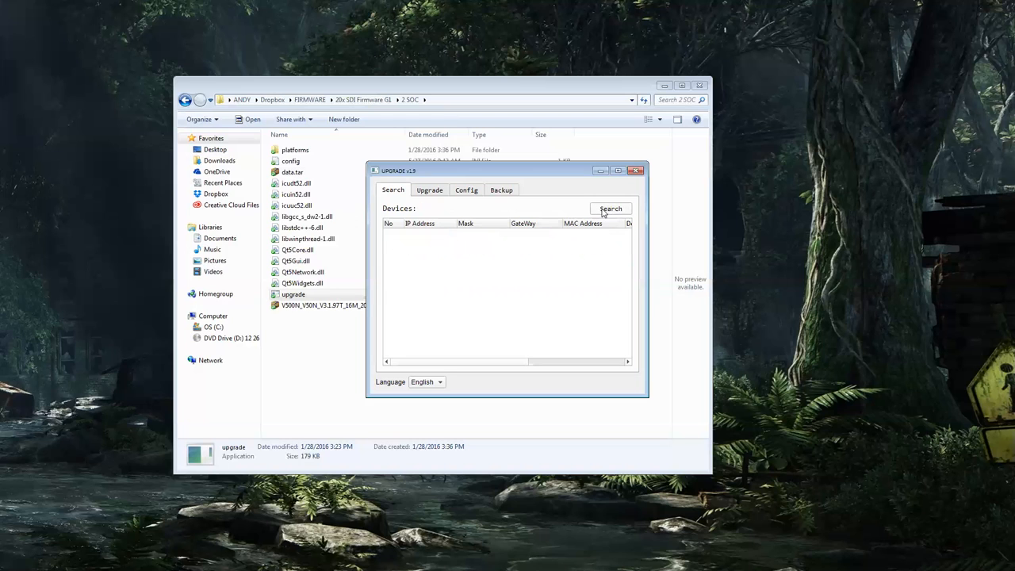
left_click(611, 209)
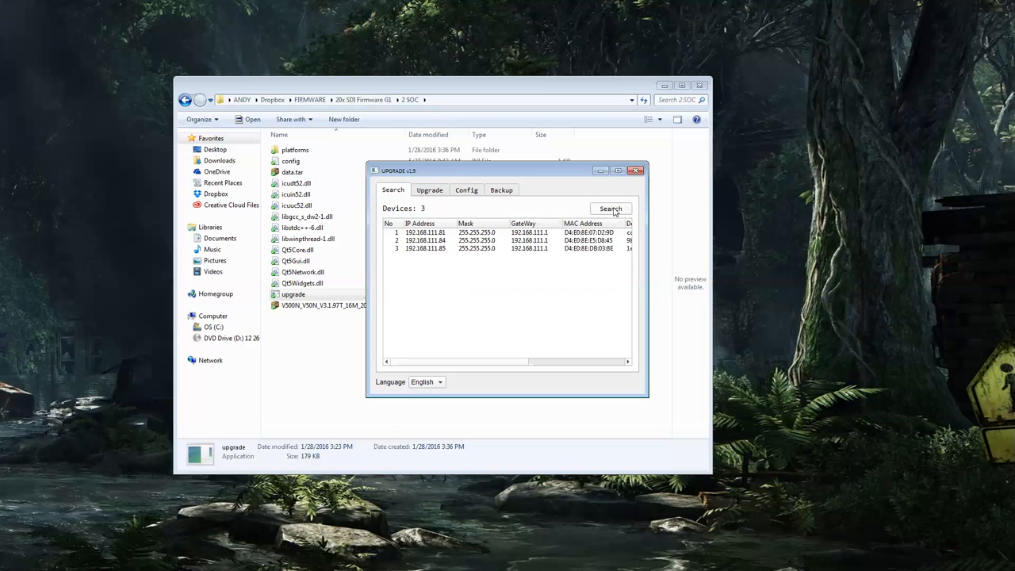
left_click(611, 208)
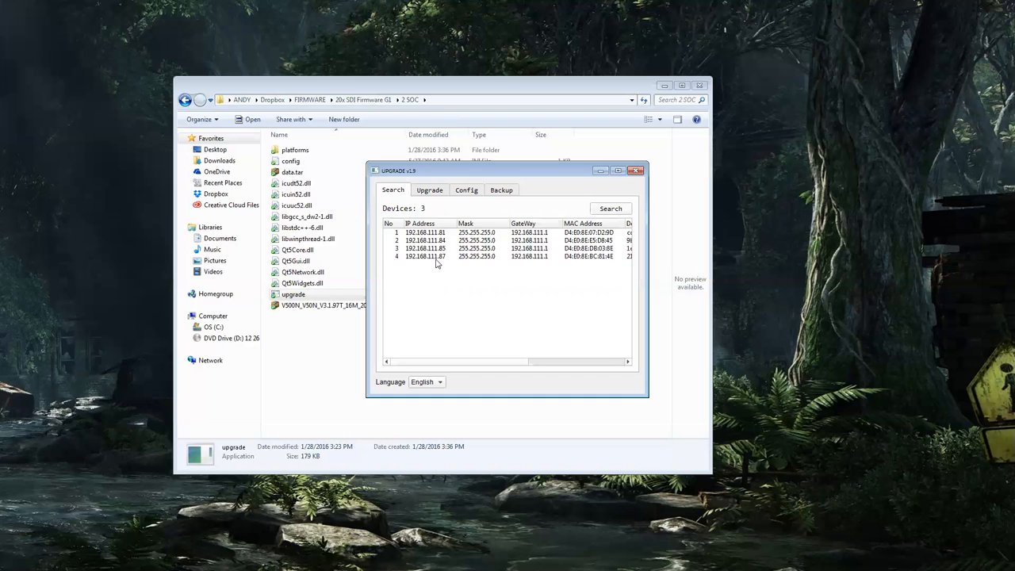
left_click(611, 207)
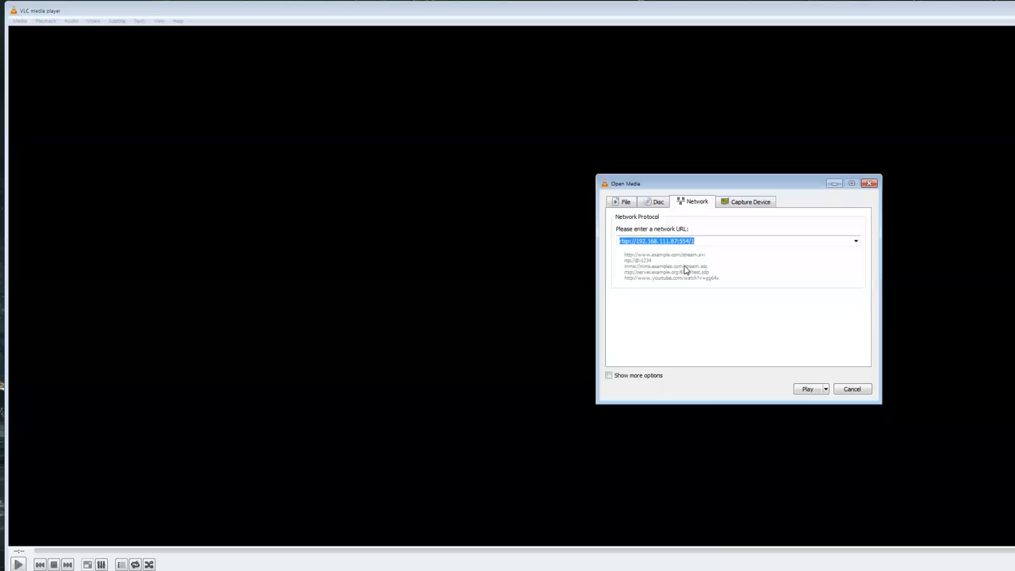
Play the network stream rtsp://192.168.111.87:554/1 in VLC to view the camera's live feed
left_click(807, 388)
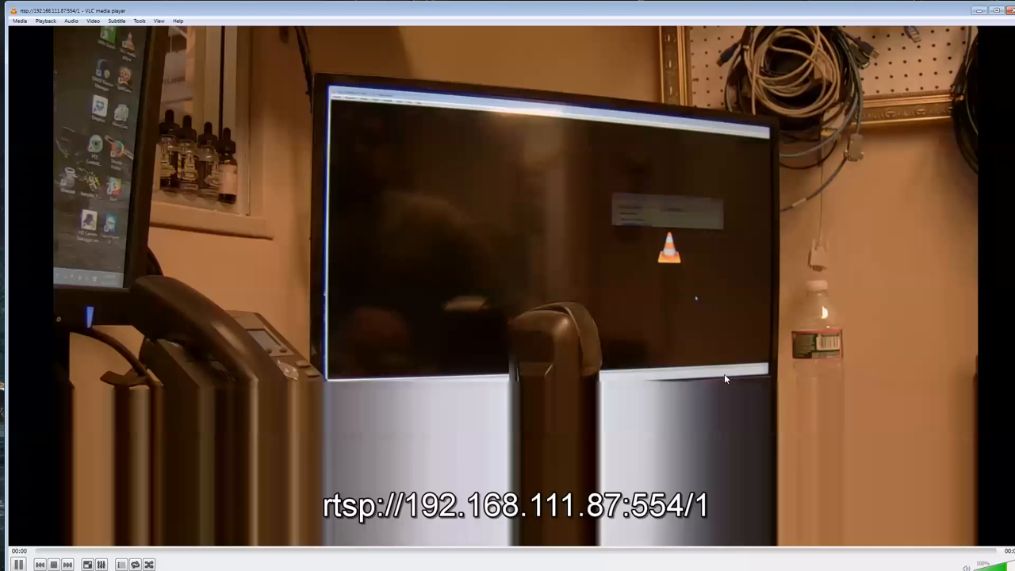